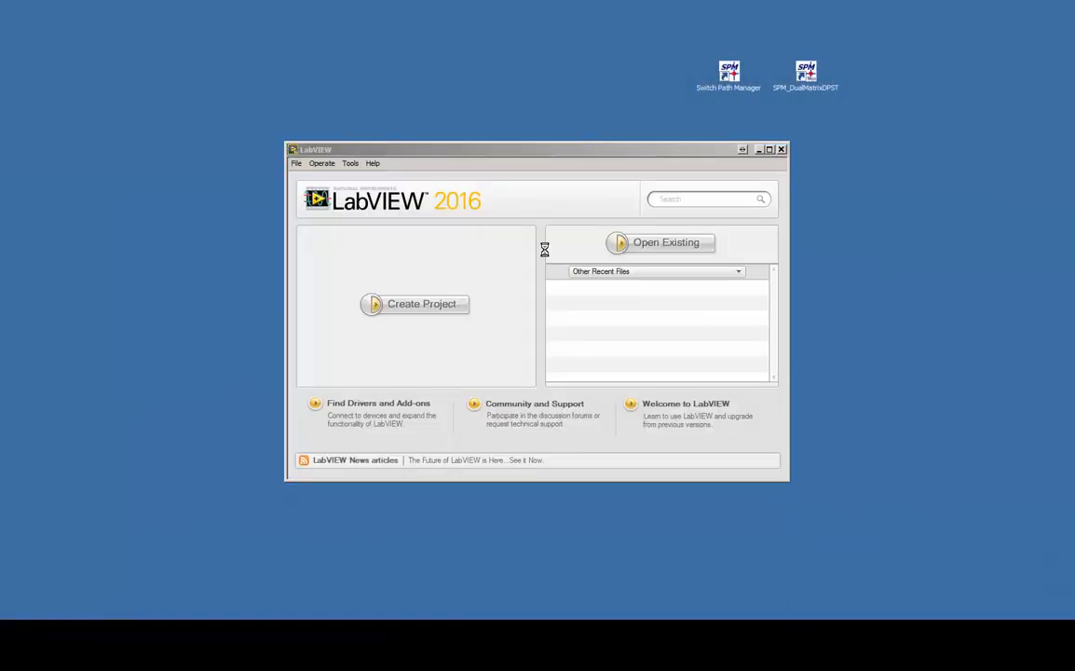
{"action": "mouse_move", "coordinate": [652, 179]}
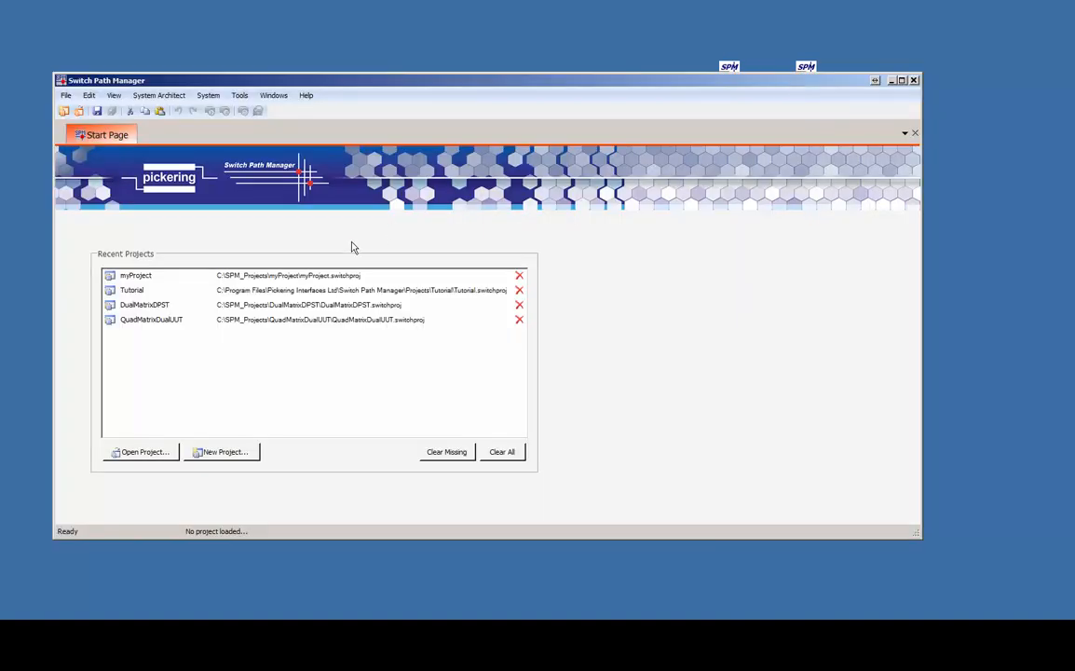
Open the recent Tutorial switching project in Switch Path Manager
{"action": "double_click", "coordinate": [149, 276]}
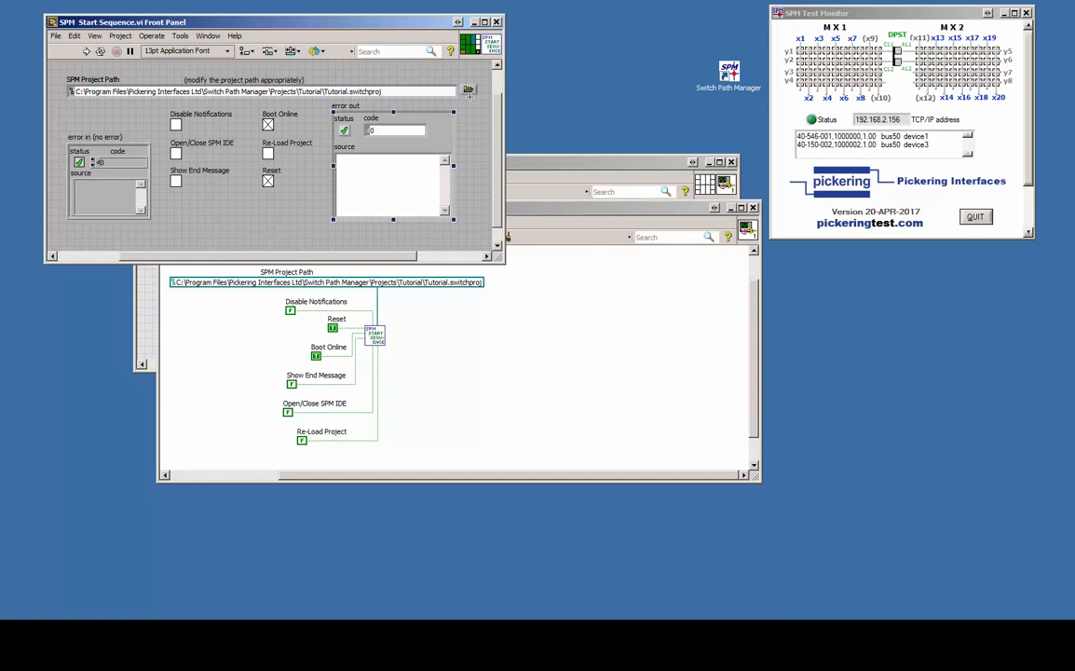
Point the SPM Project Path constant at C:\SPM_Projects\myProject\myProject.switchproj
{"action": "left_click", "coordinate": [469, 89]}
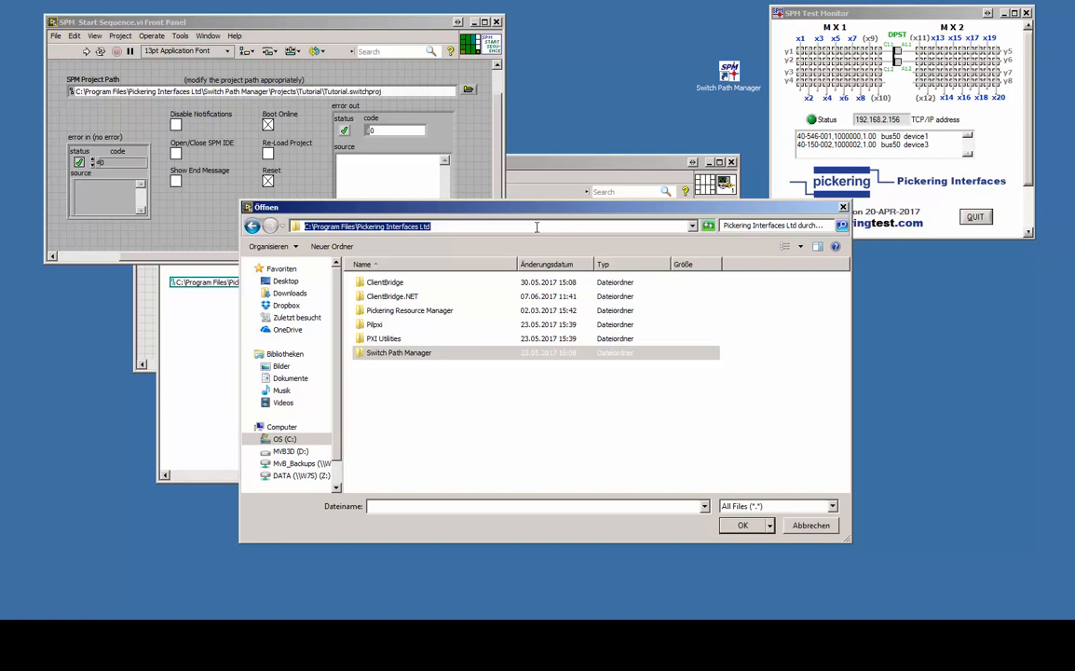
{"action": "type", "text": "C:\\SPM_Projects\\myProject"}
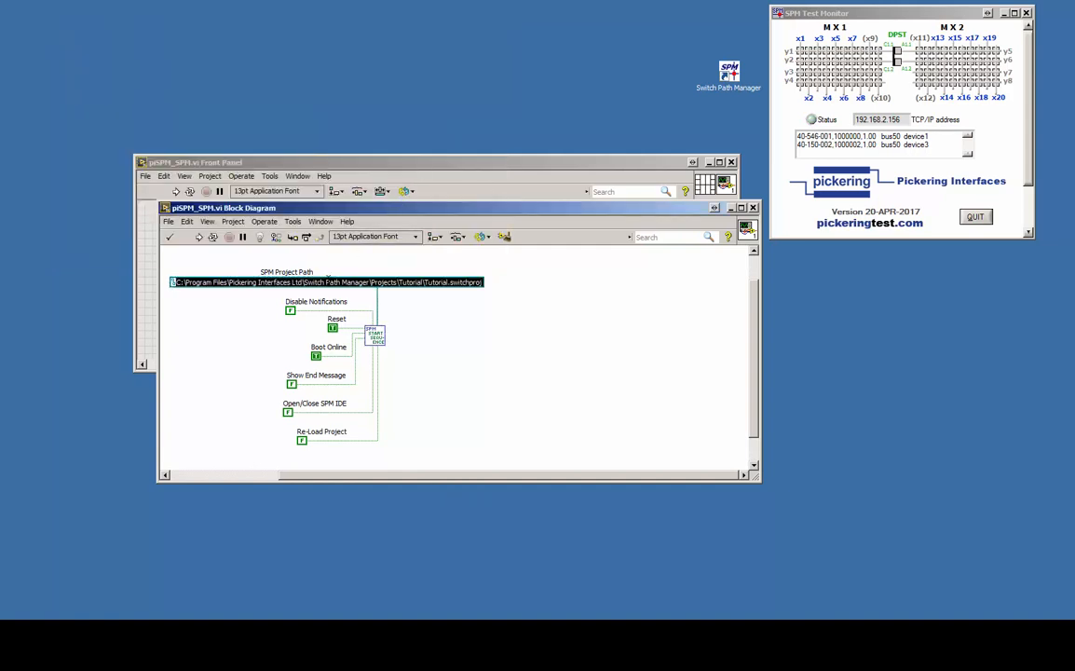
{"action": "type", "text": "C:\\SPM_Projects\\myProject\\myProject.switchproj"}
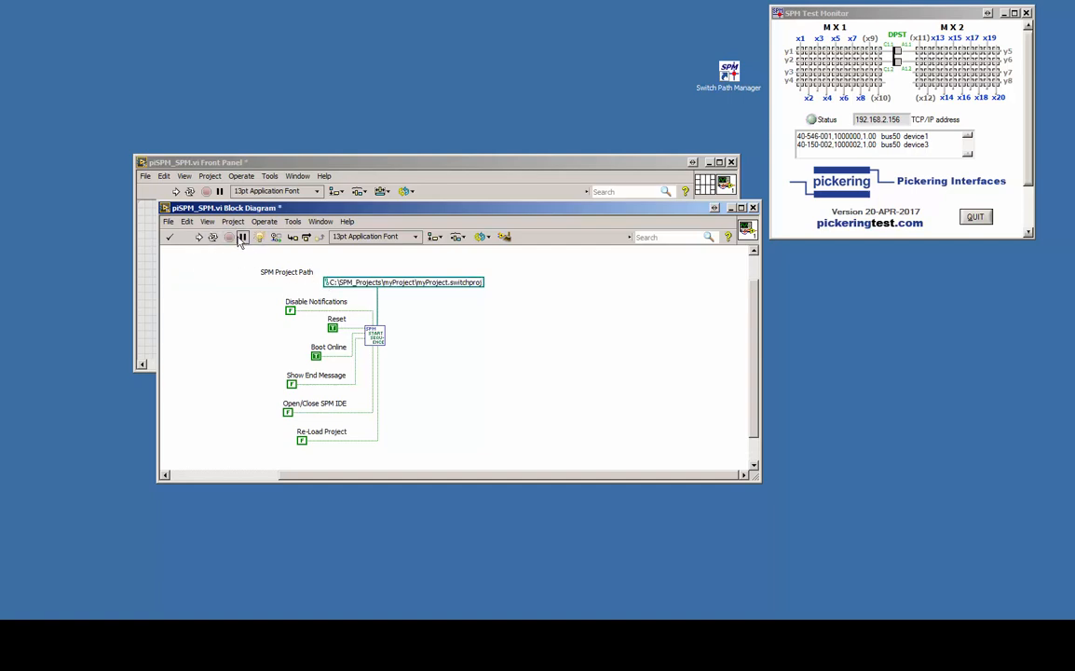
Wire Get Endpoint Names after Start Sequence and run it to list the project's endpoints
{"action": "left_click", "coordinate": [192, 237]}
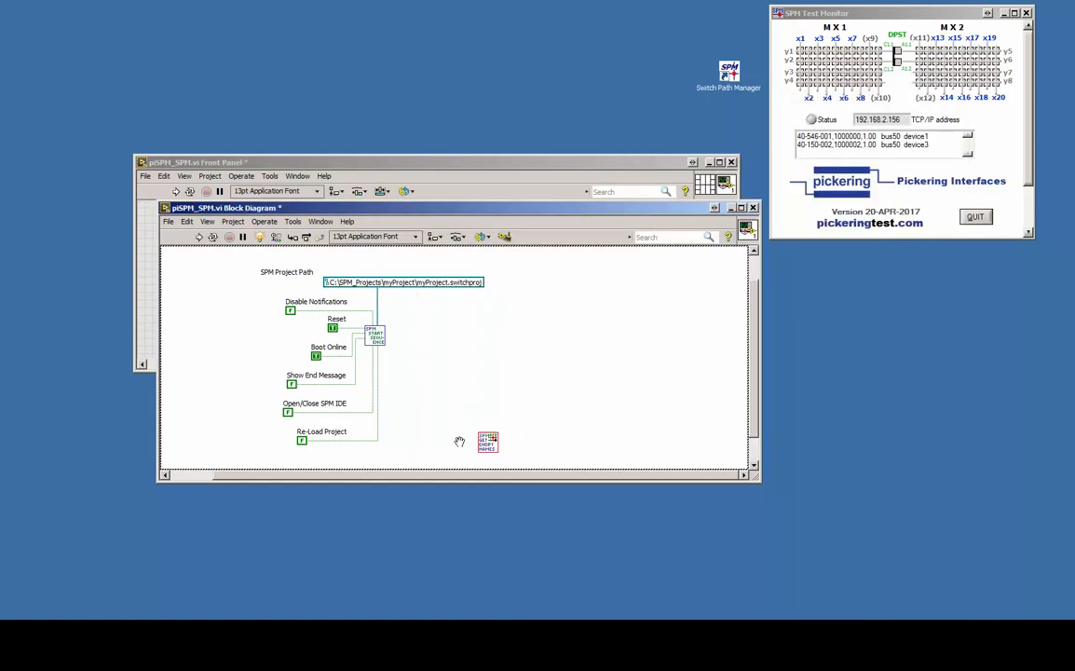
{"action": "left_click_drag", "start_coordinate": [488, 442], "coordinate": [418, 336]}
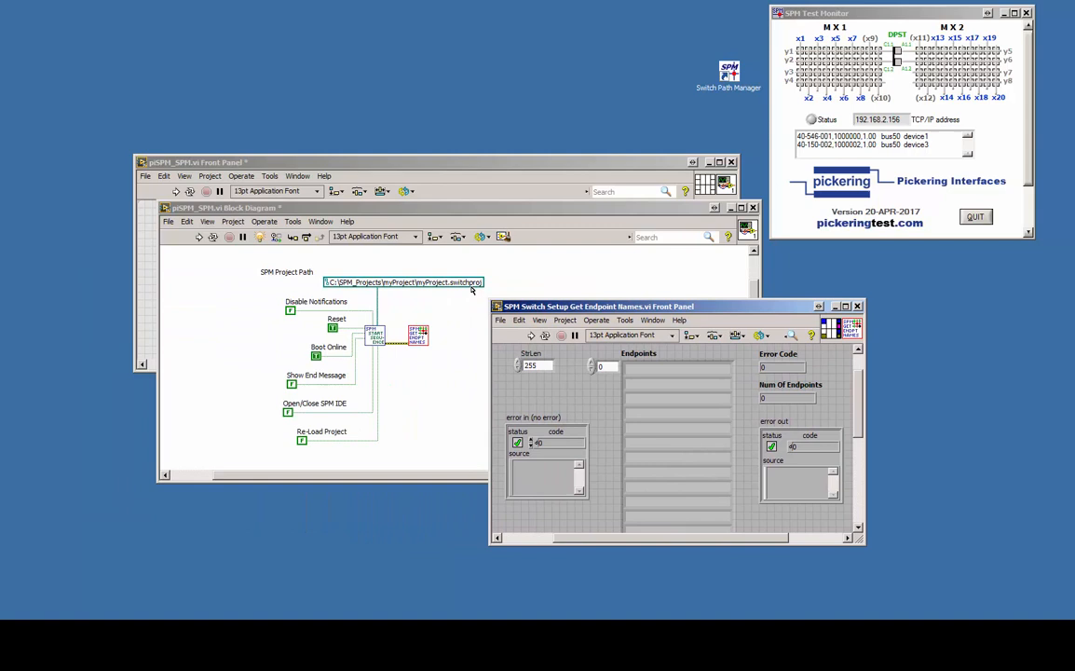
{"action": "left_click", "coordinate": [531, 336]}
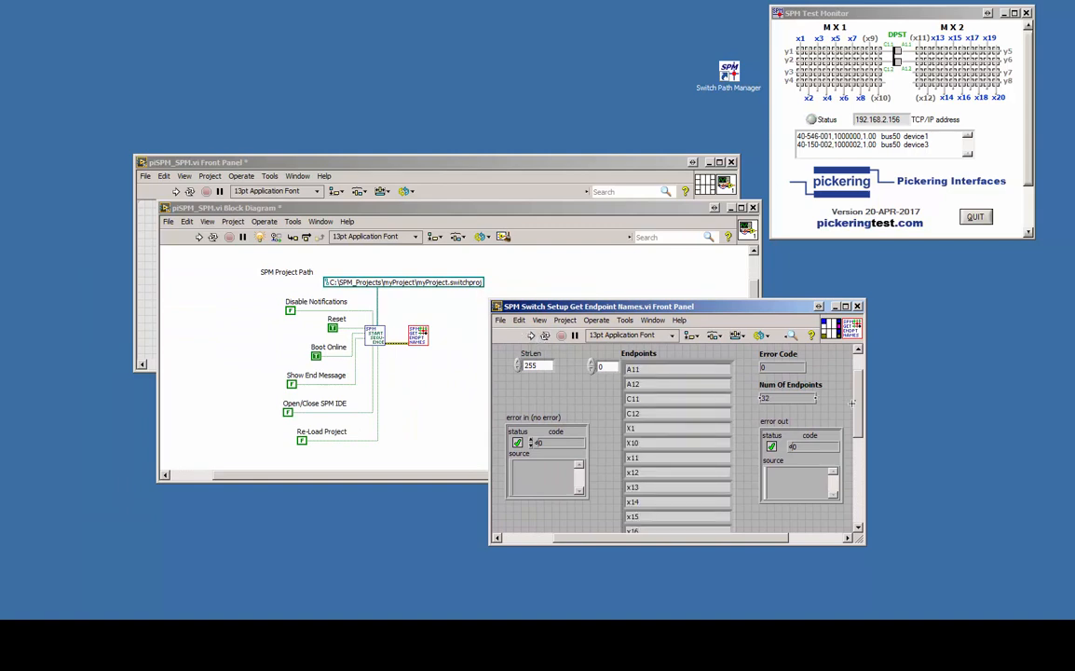
{"action": "scroll", "scroll_direction": "down", "scroll_amount": 3}
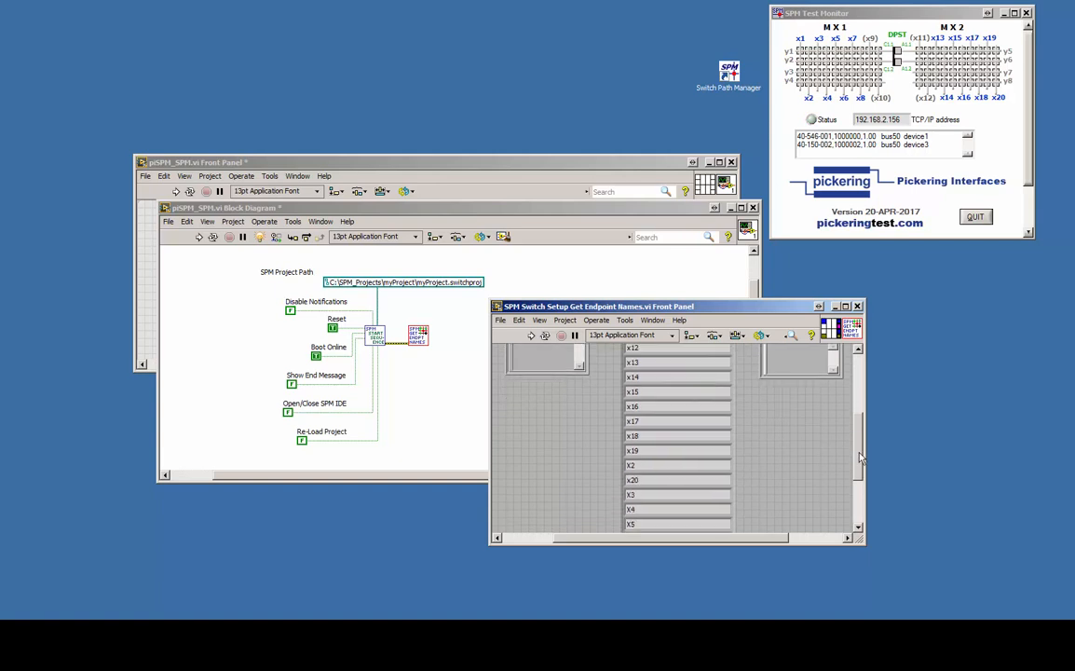
{"action": "left_click", "coordinate": [857, 306]}
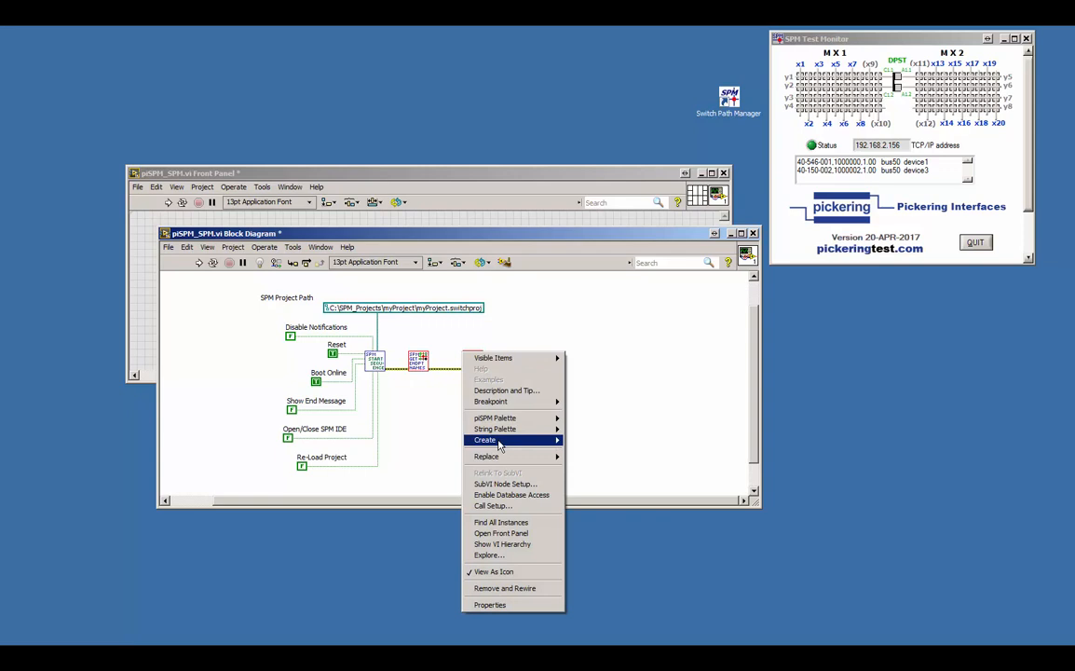
Create a terminal on Get Endpoint Names, wire the next SPM VI and run the diagram
{"action": "left_click", "coordinate": [485, 440]}
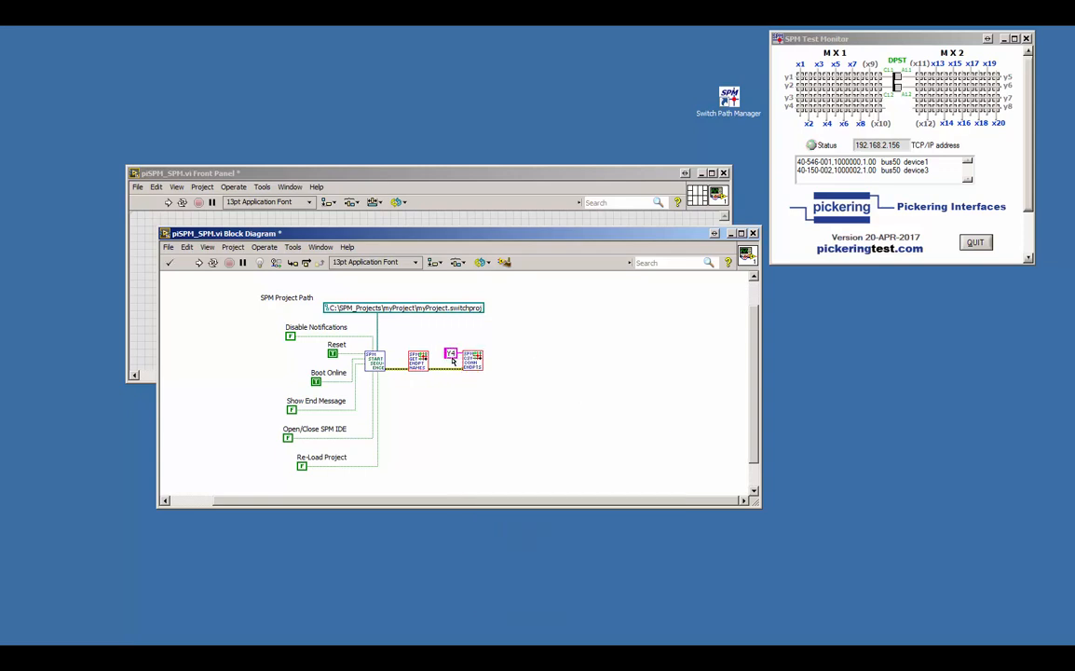
{"action": "right_click", "coordinate": [472, 353]}
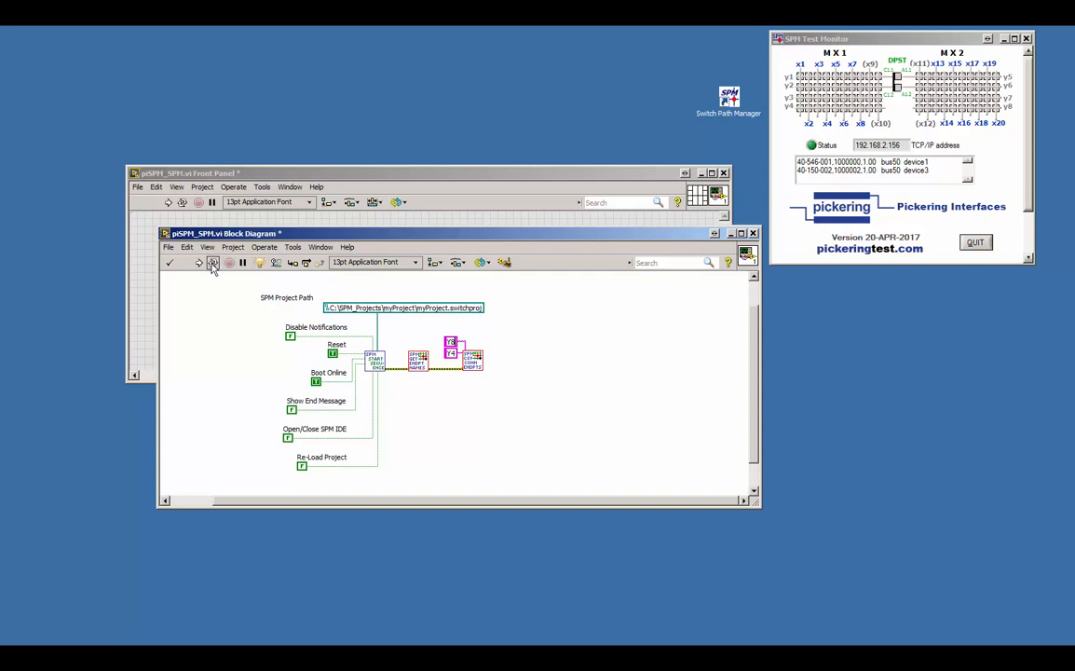
{"action": "left_click", "coordinate": [212, 263]}
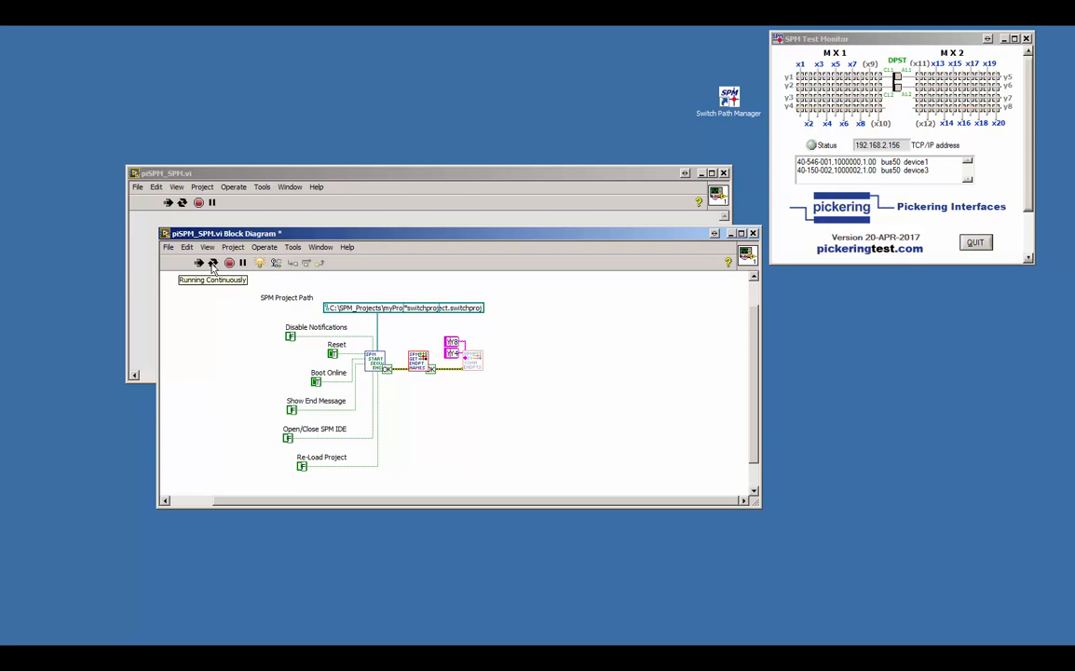
Stop the VI and add Connect Endpoints with constants for its endpoint inputs
{"action": "left_click", "coordinate": [197, 264]}
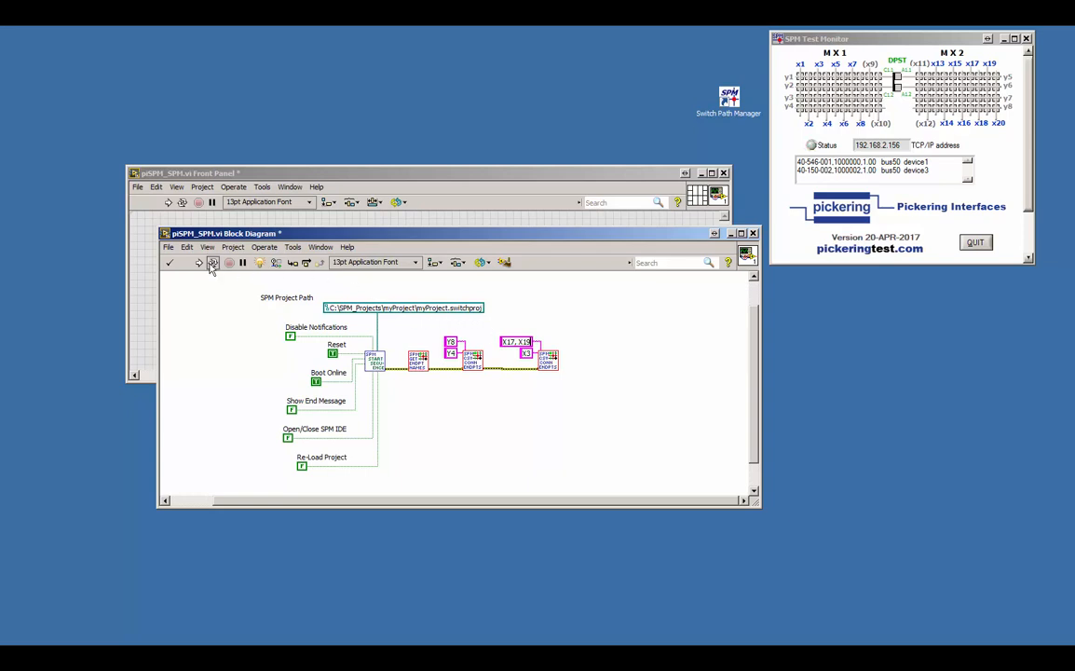
Run the diagram so the test monitor shows the connected routes closed in red
{"action": "left_click", "coordinate": [209, 261]}
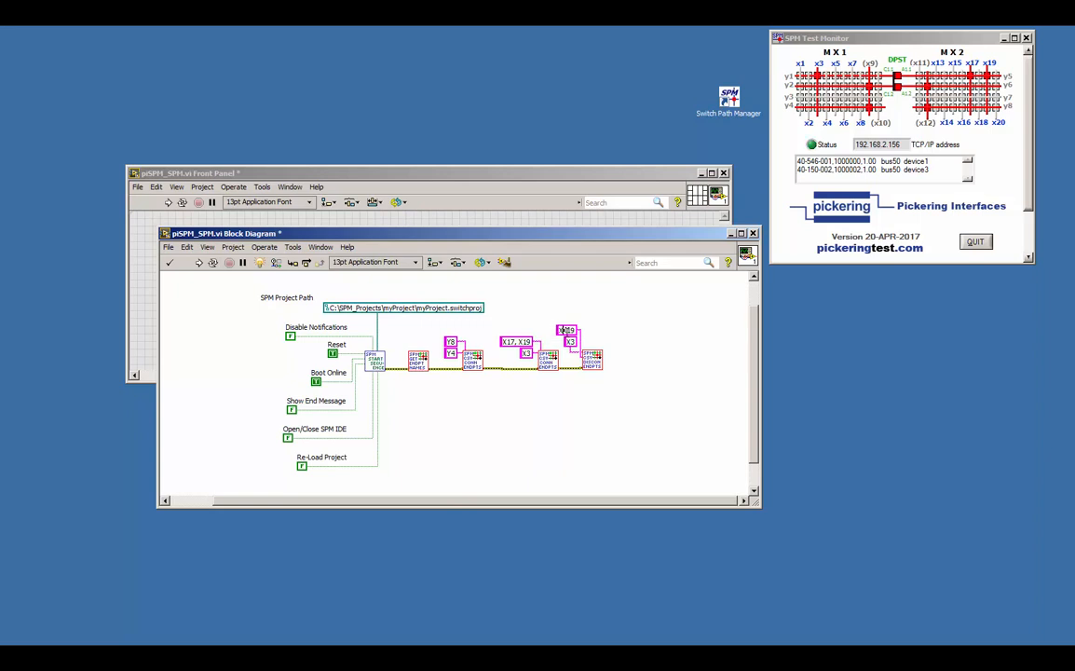
{"action": "mouse_move", "coordinate": [581, 311]}
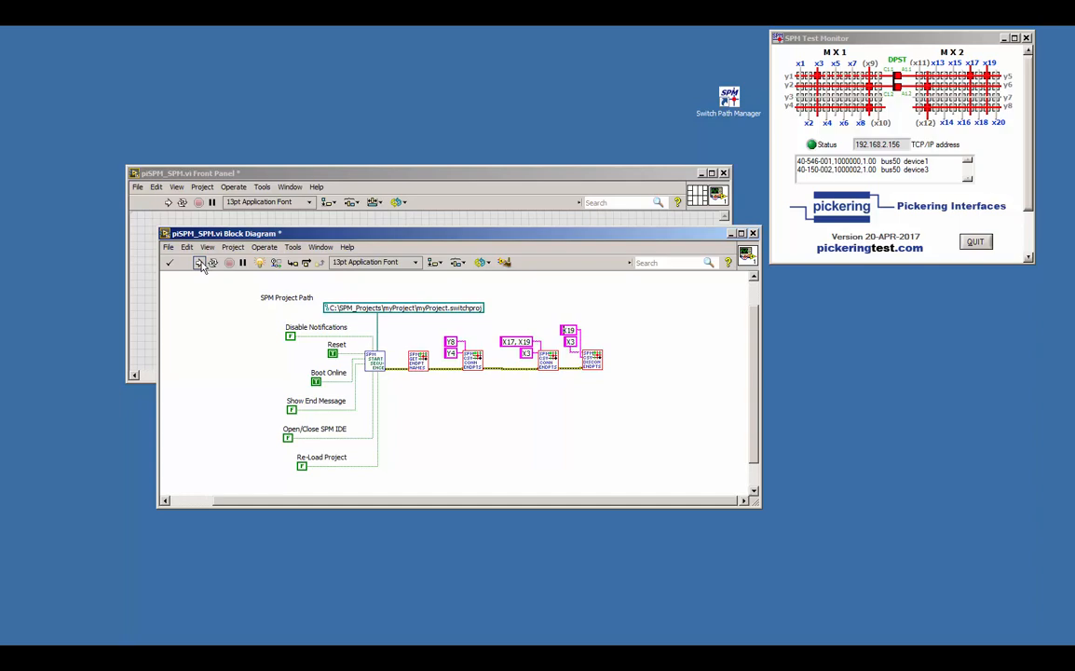
Place SPM Stop Sequence.vi from the Pickering palette at the chain's end and view its options
{"action": "left_click", "coordinate": [170, 263]}
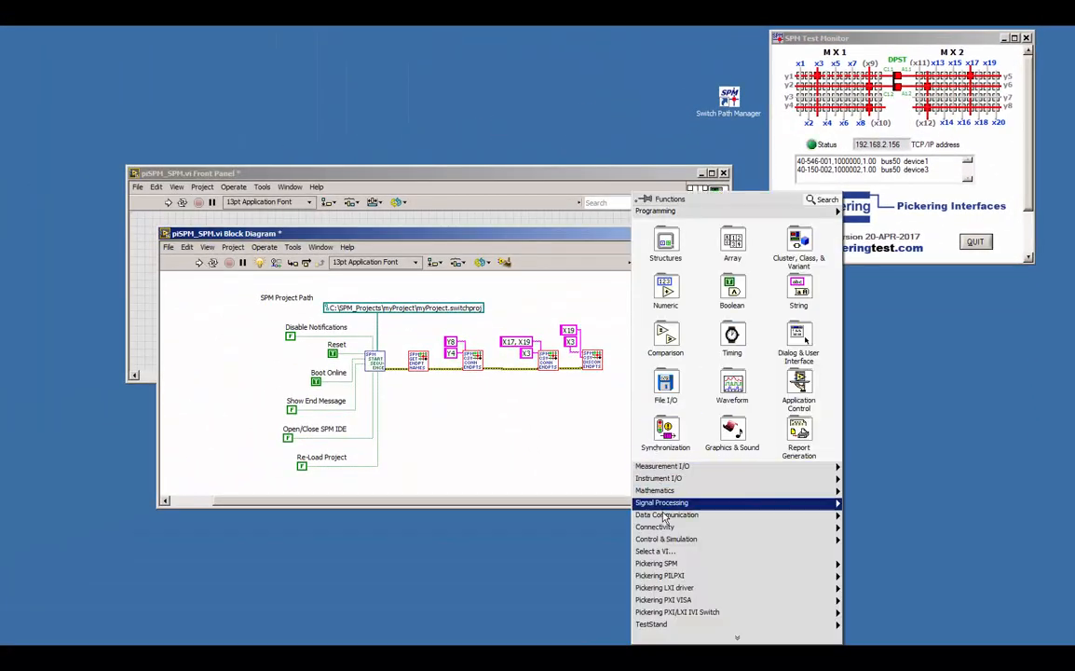
{"action": "left_click", "coordinate": [656, 562]}
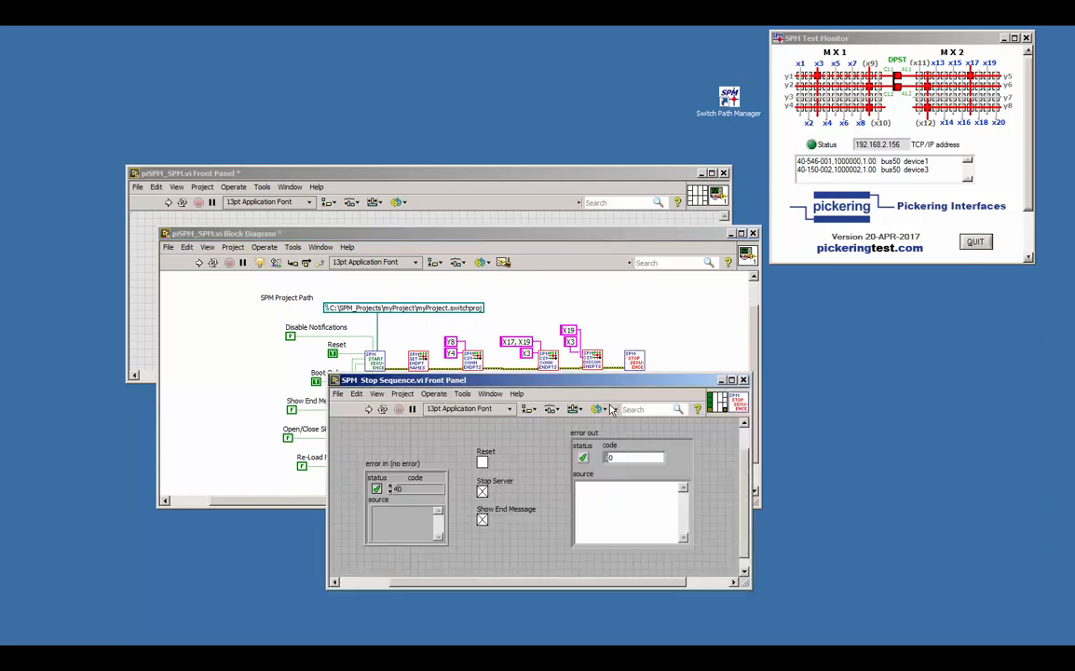
{"action": "mouse_move", "coordinate": [600, 410]}
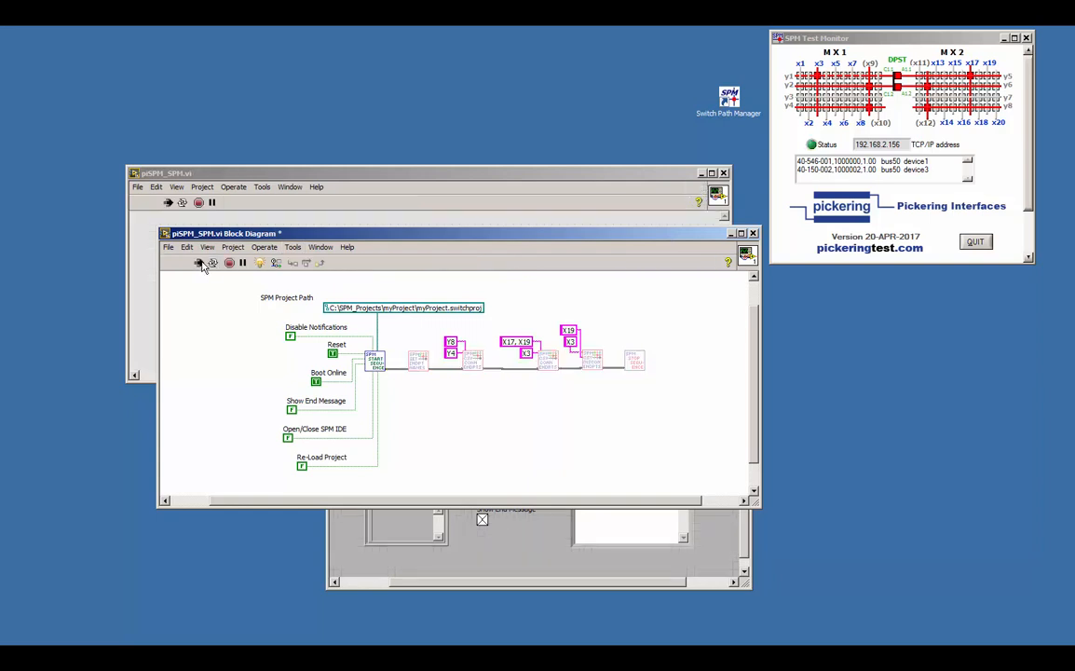
Run the full sequence and acknowledge the 'System stopped' message
{"action": "left_click", "coordinate": [197, 263]}
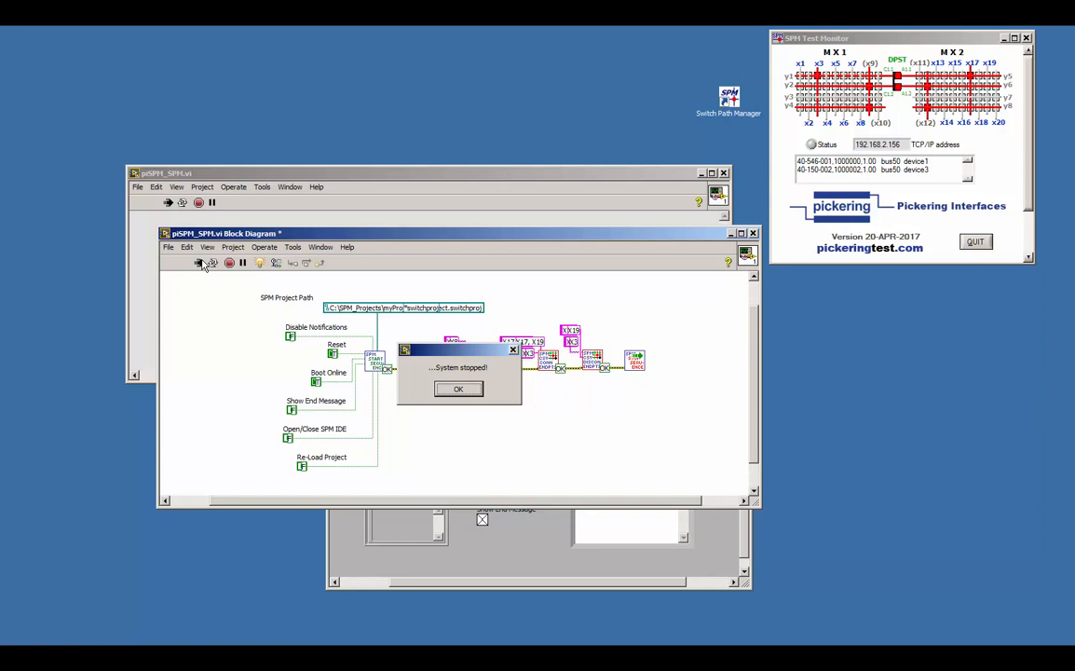
{"action": "left_click", "coordinate": [458, 389]}
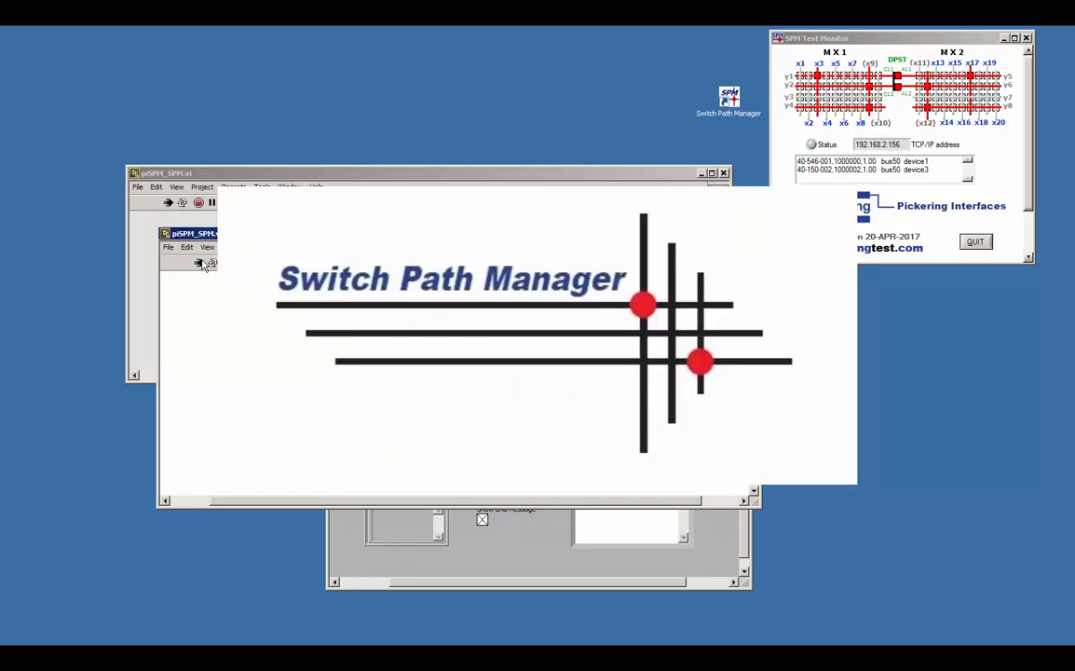